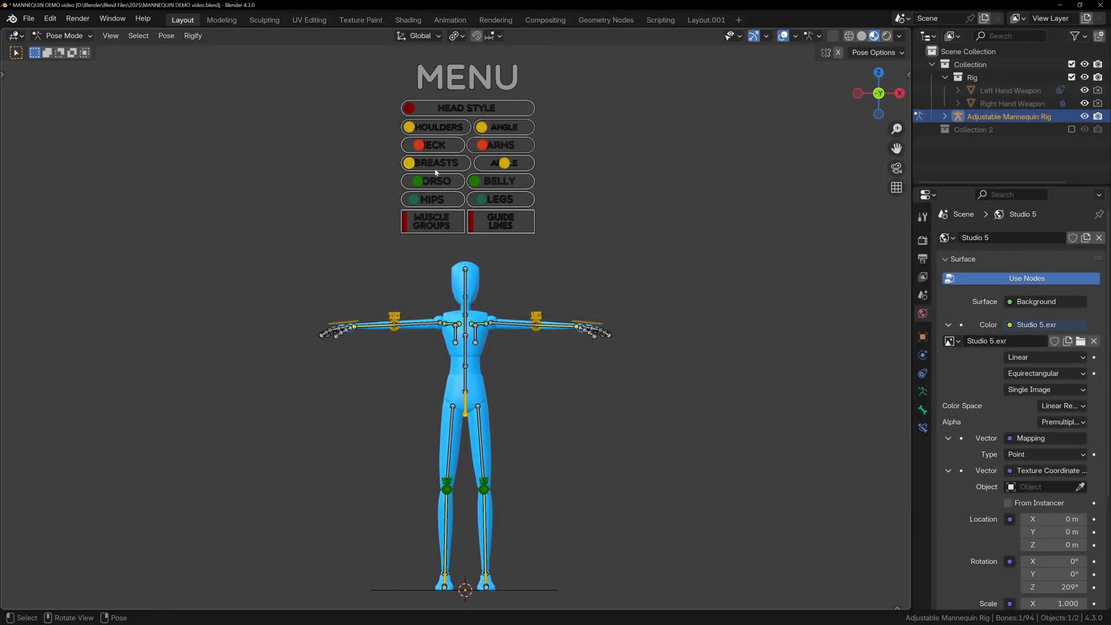
Raise the mannequin's right hand via the hand.R IK control and bend one leg upward
left_click_drag(434, 180, 423, 181)
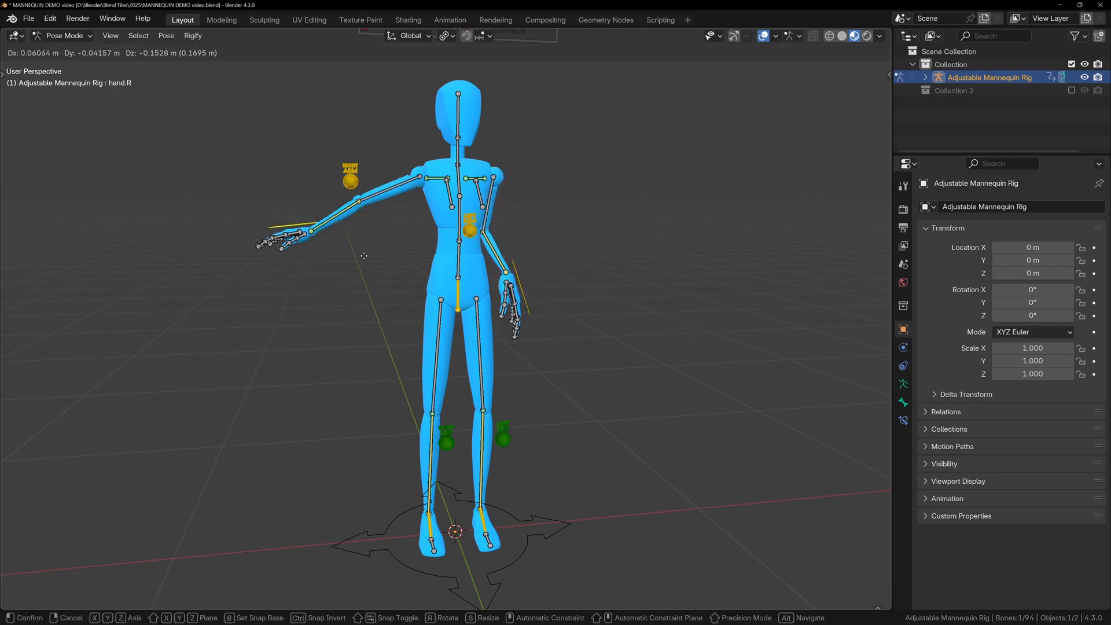
left_click_drag(349, 174, 377, 116)
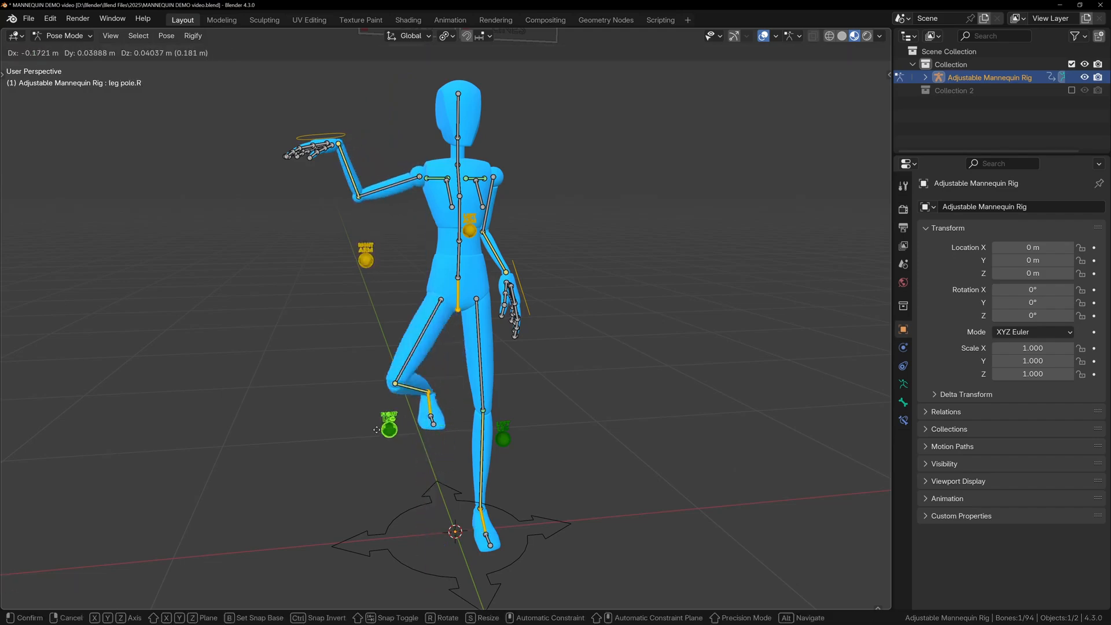
left_click(699, 20)
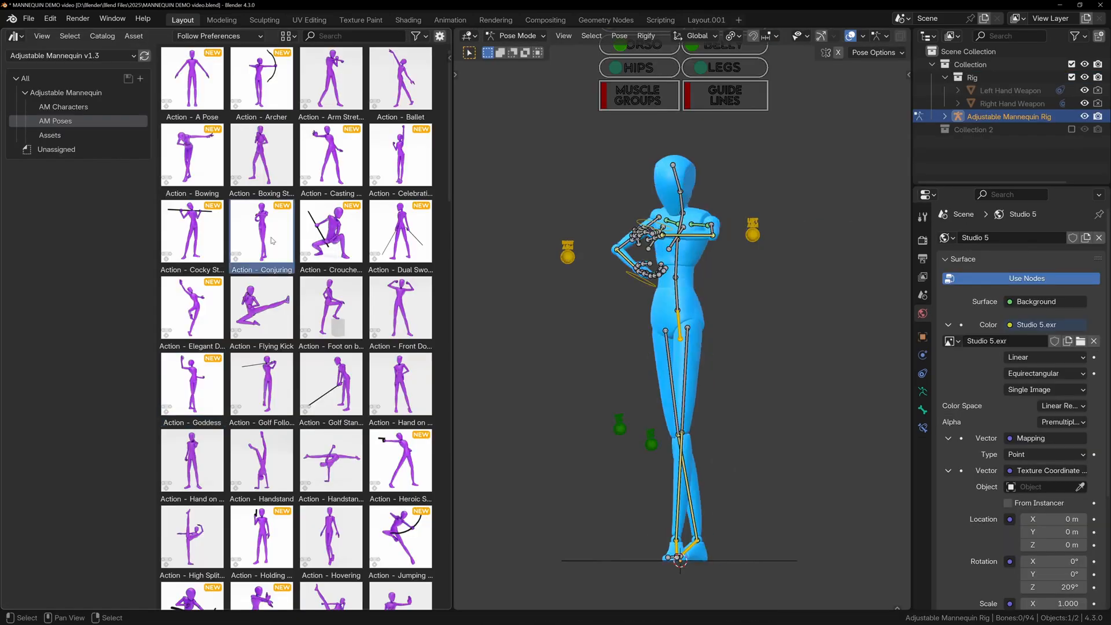
Apply a ready-made action pose such as Action - Conjuring from the AM Poses library
left_click(329, 154)
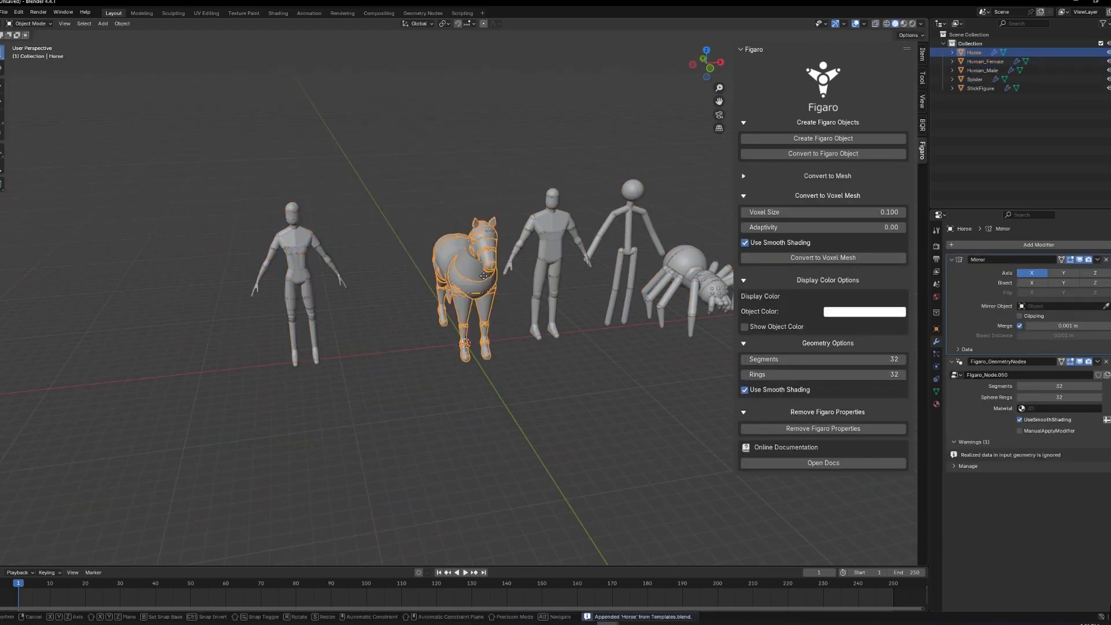
key("Tab")
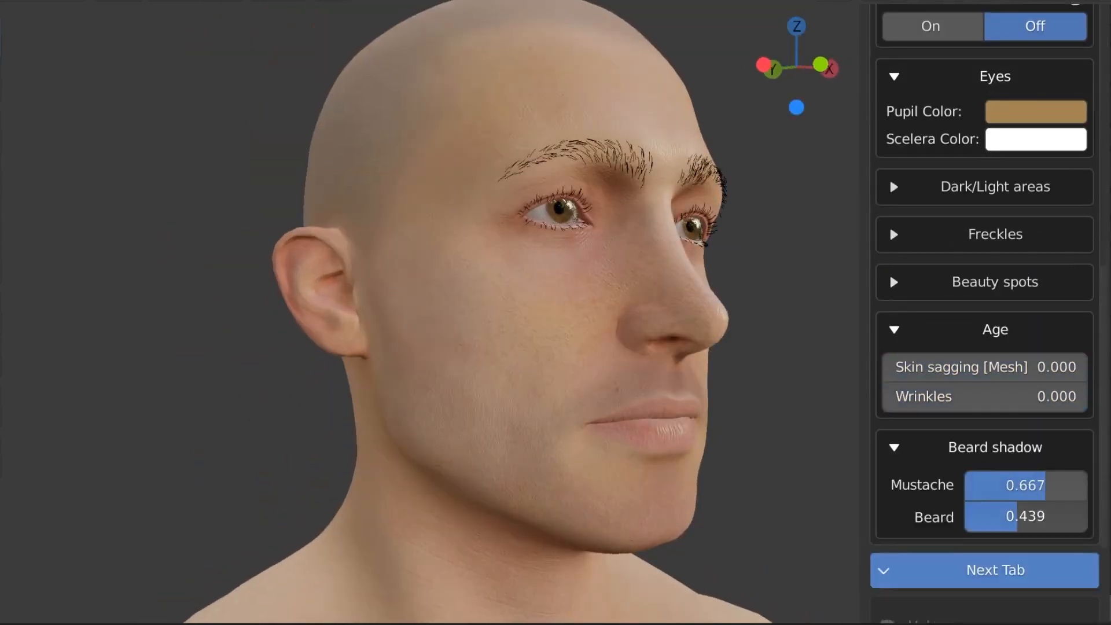
Advance Human Generator to the hair options after adding mustache and beard shadow
left_click(983, 569)
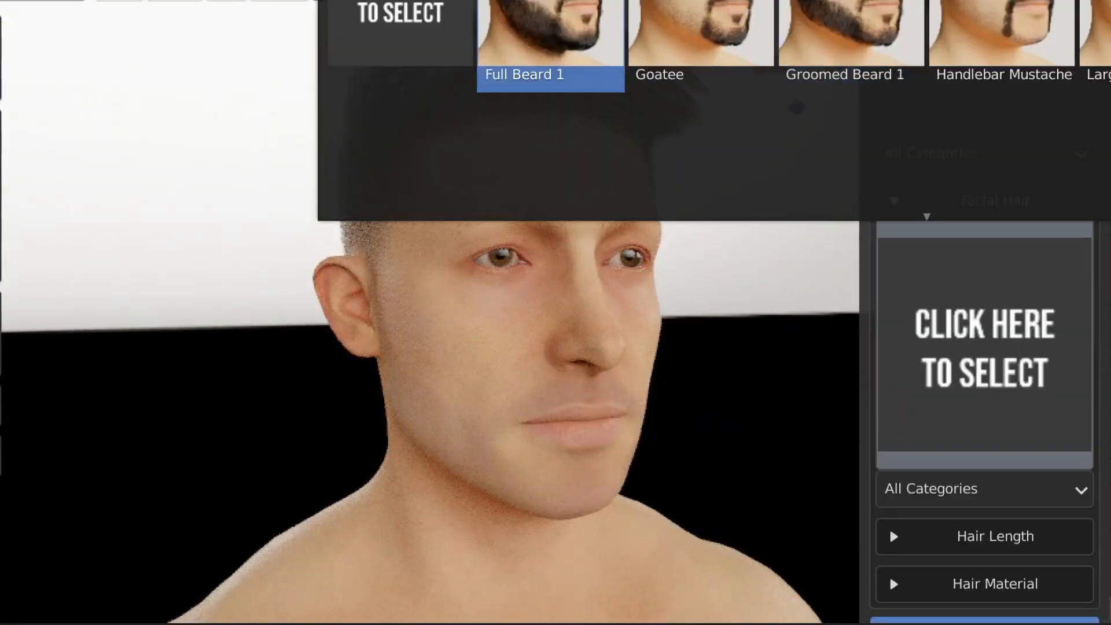
Give the man the Full Beard 1 style and finish the Human Generator creation phase
left_click(549, 32)
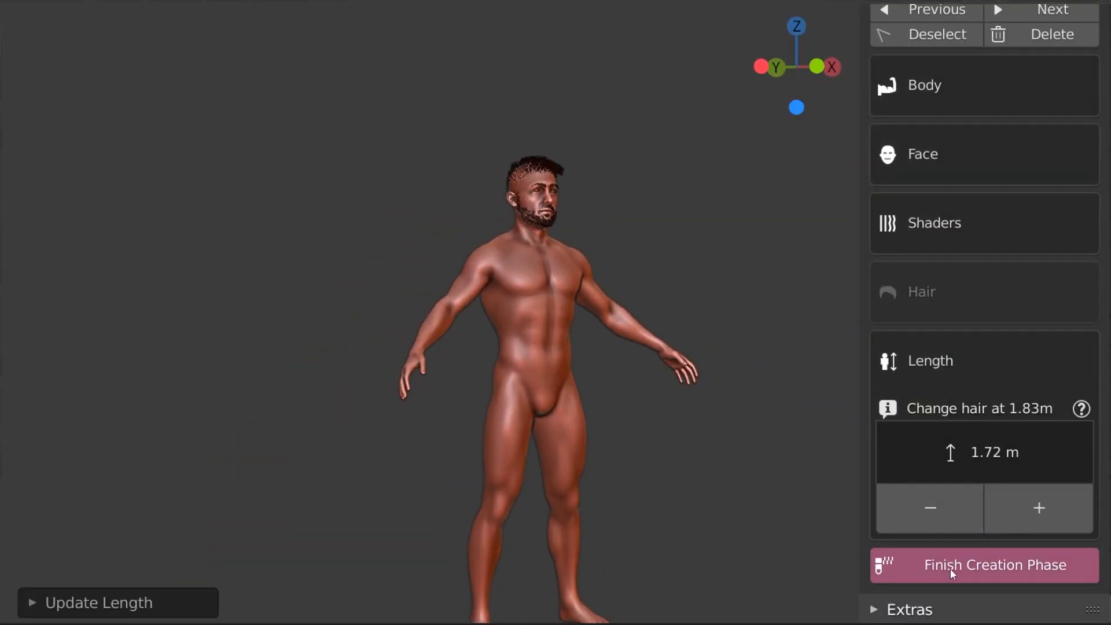
left_click(994, 565)
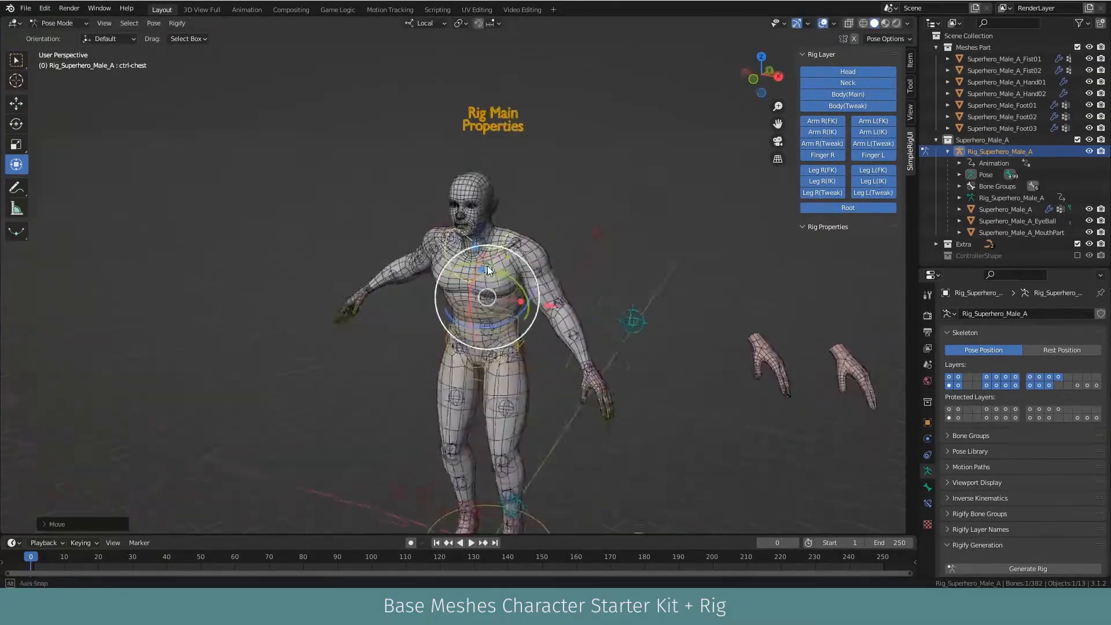
Rotate the ctrl-chest and ctrl-thigh_FK.L controls to pose the chest and left thigh
left_click_drag(486, 297, 602, 297)
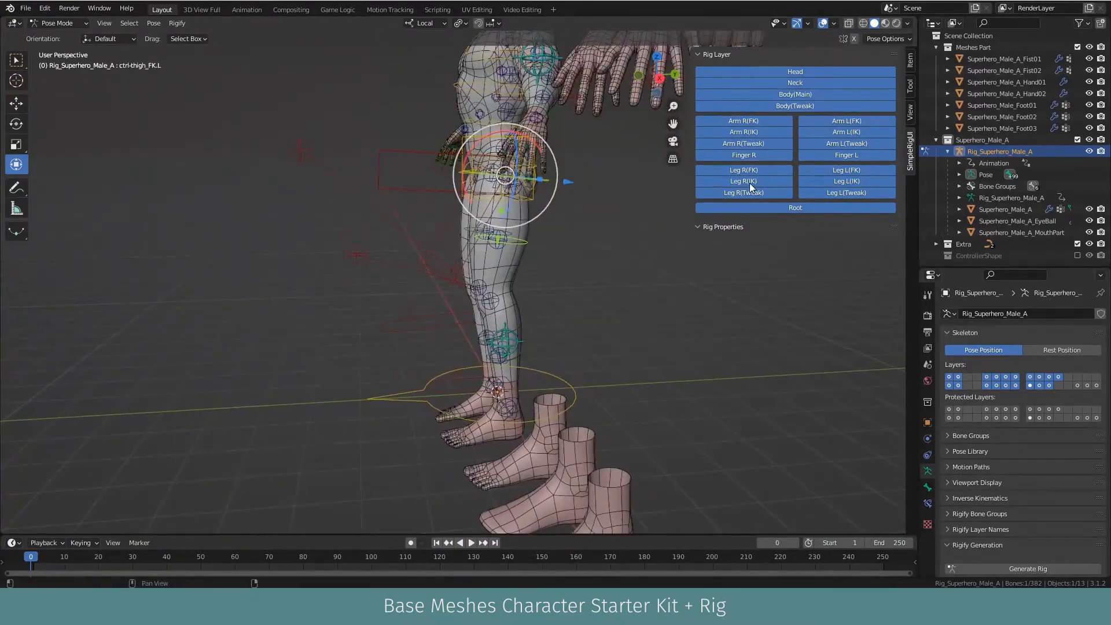
left_click_drag(506, 173, 400, 294)
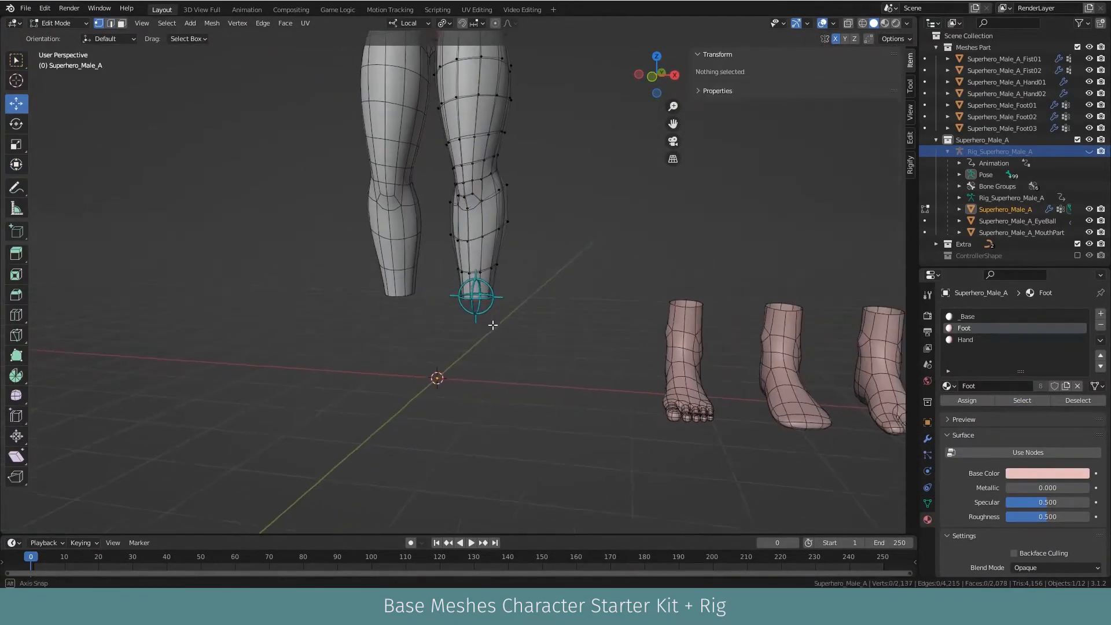
Select the character's body mesh and enter Edit Mode on its leg vertices
left_click(754, 340)
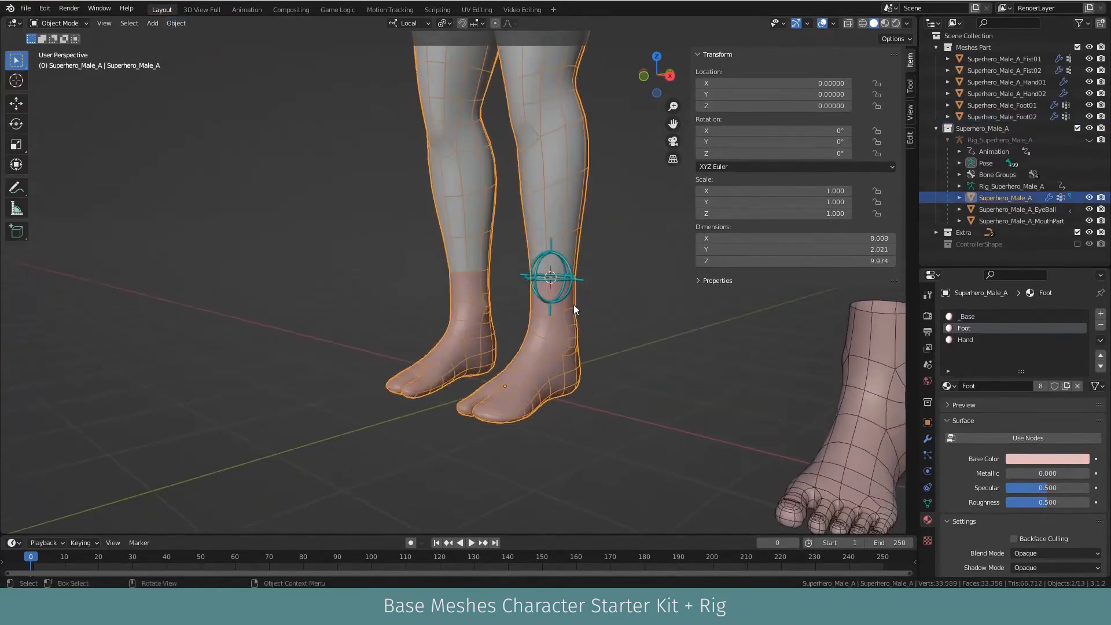
key("Tab")
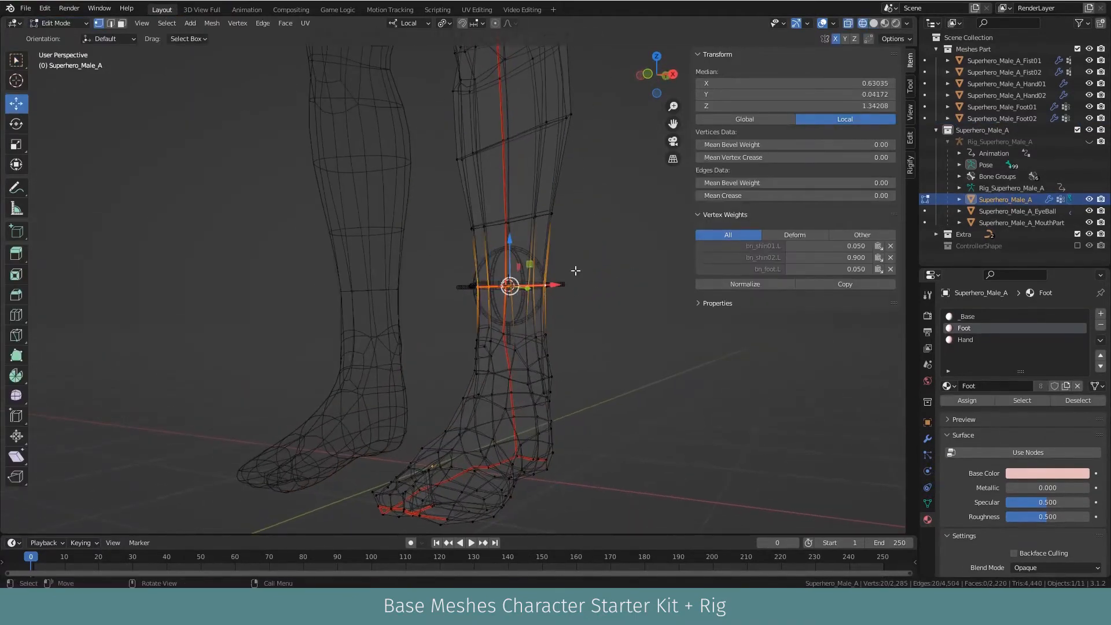